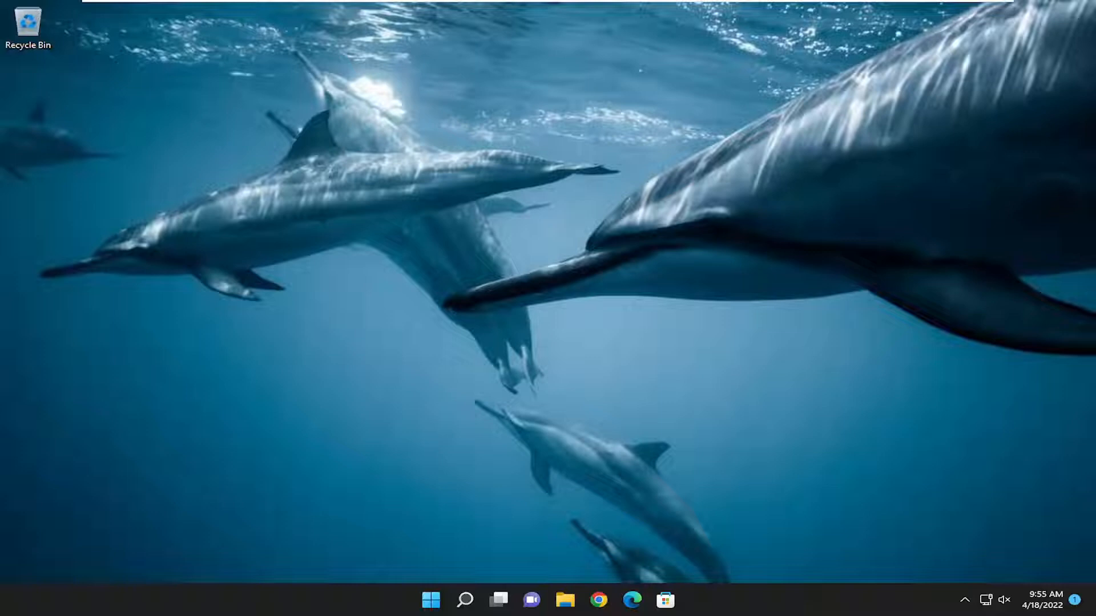
Search Windows for 'group policy' and launch the Local Group Policy Editor from the results
left_click(465, 599)
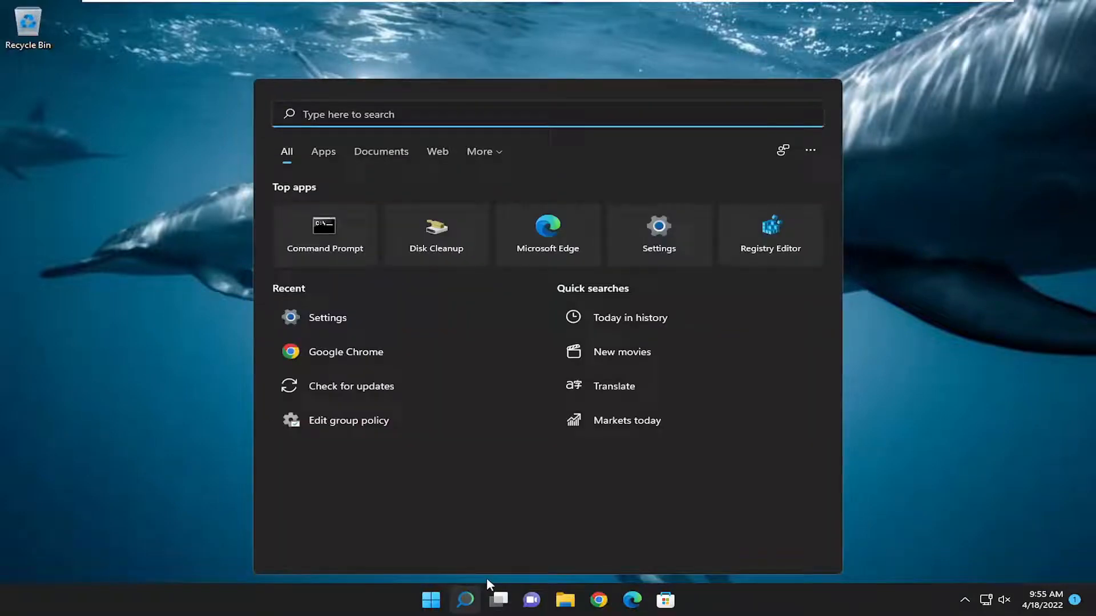
type("group")
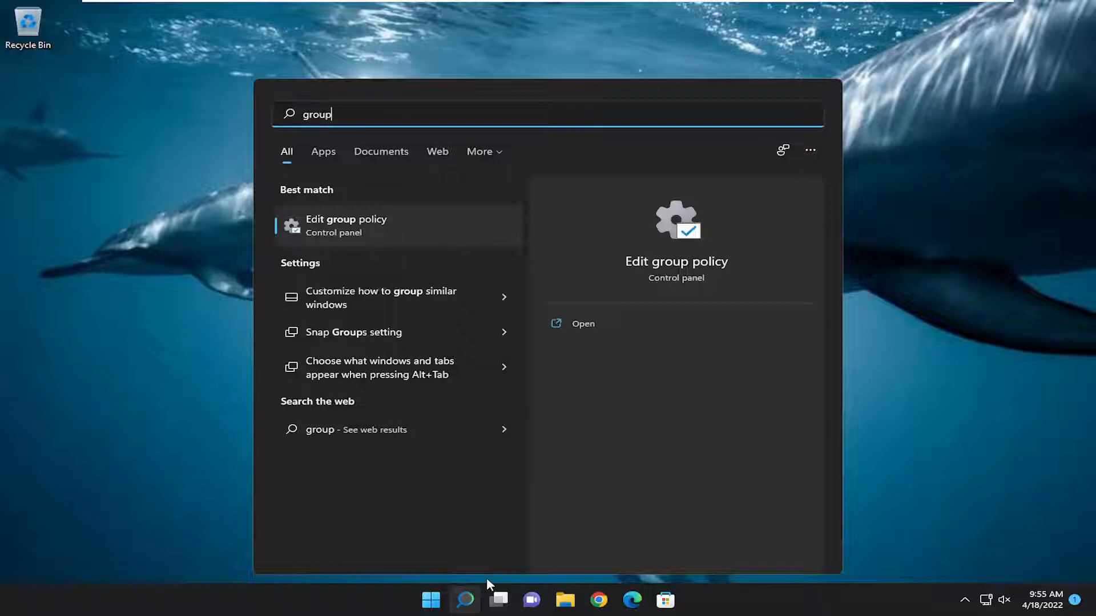
type("policy")
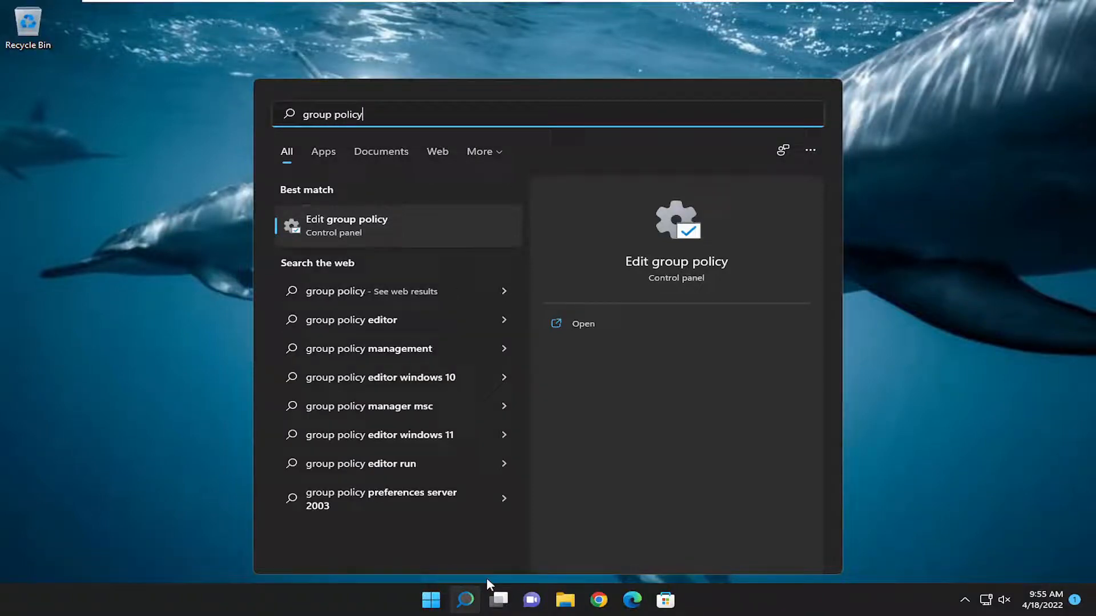
left_click(346, 224)
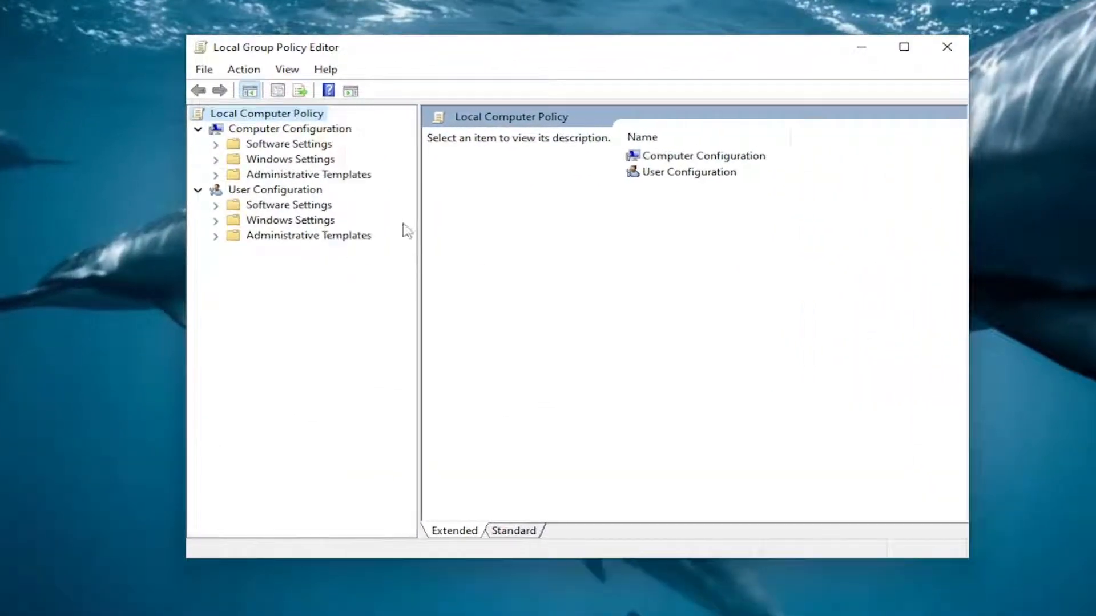
Navigate Computer Configuration > Administrative Templates > Windows Components to the Biometrics folder
left_click(276, 128)
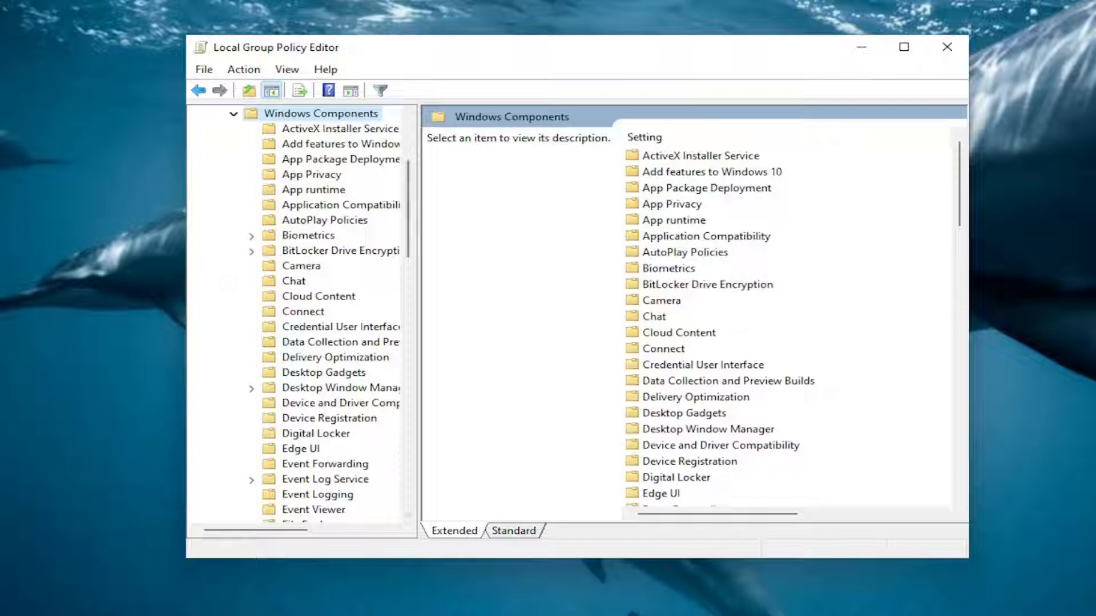
left_click_drag(411, 275, 437, 276)
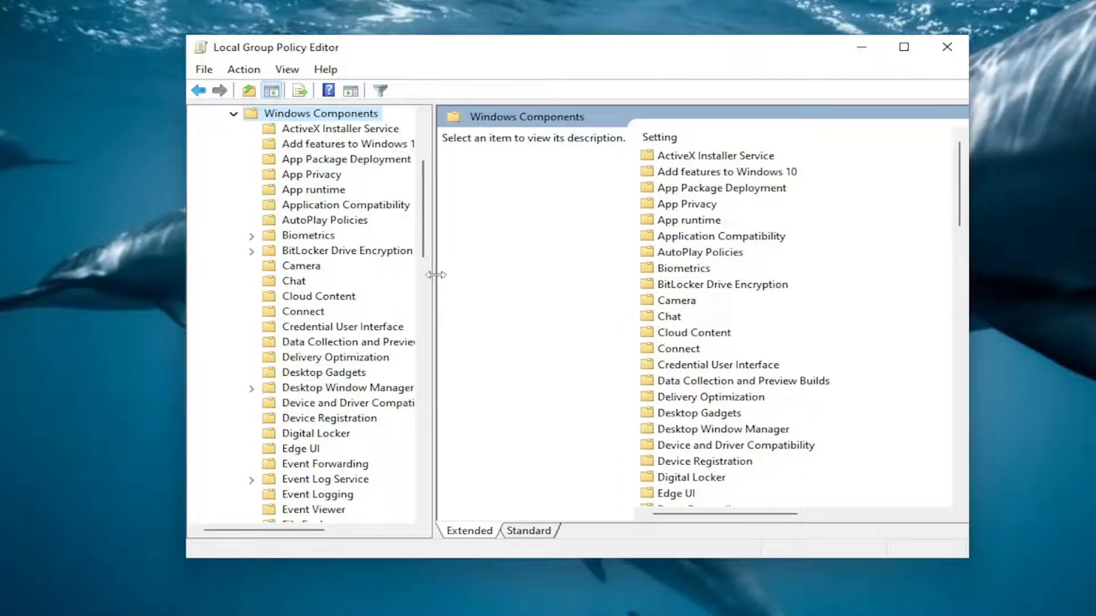
left_click(308, 235)
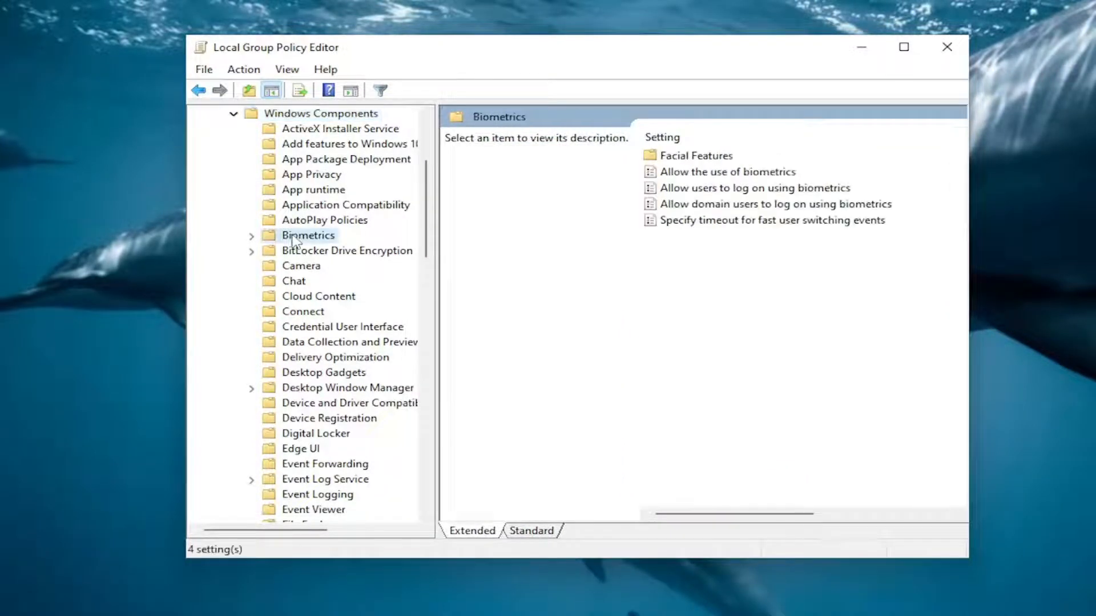
left_click(308, 235)
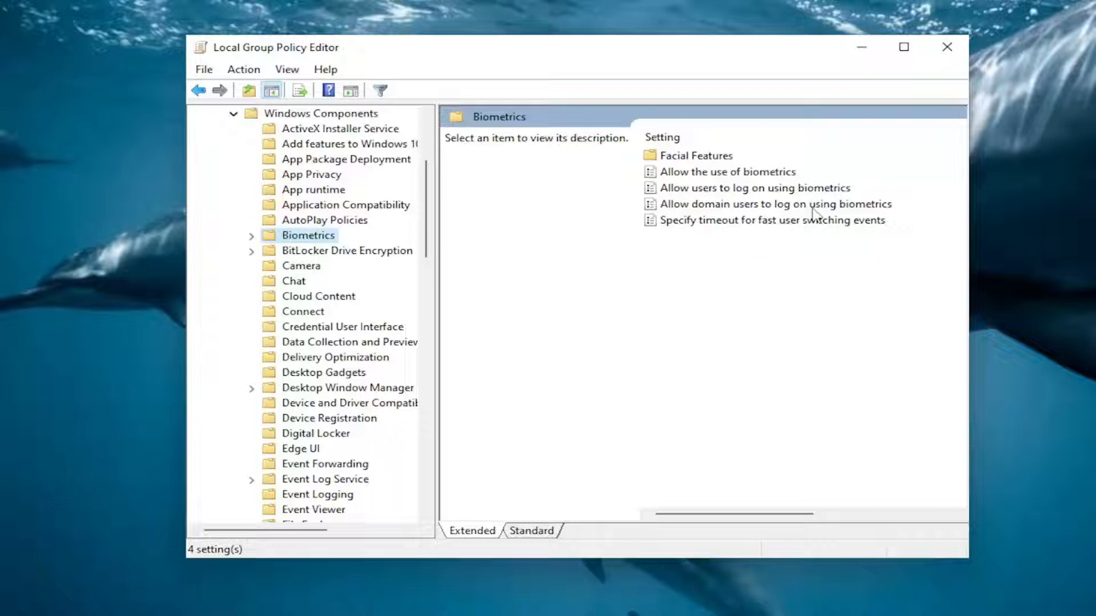
Select 'Allow domain users to log on using biometrics' and bring up its settings window
left_click(774, 203)
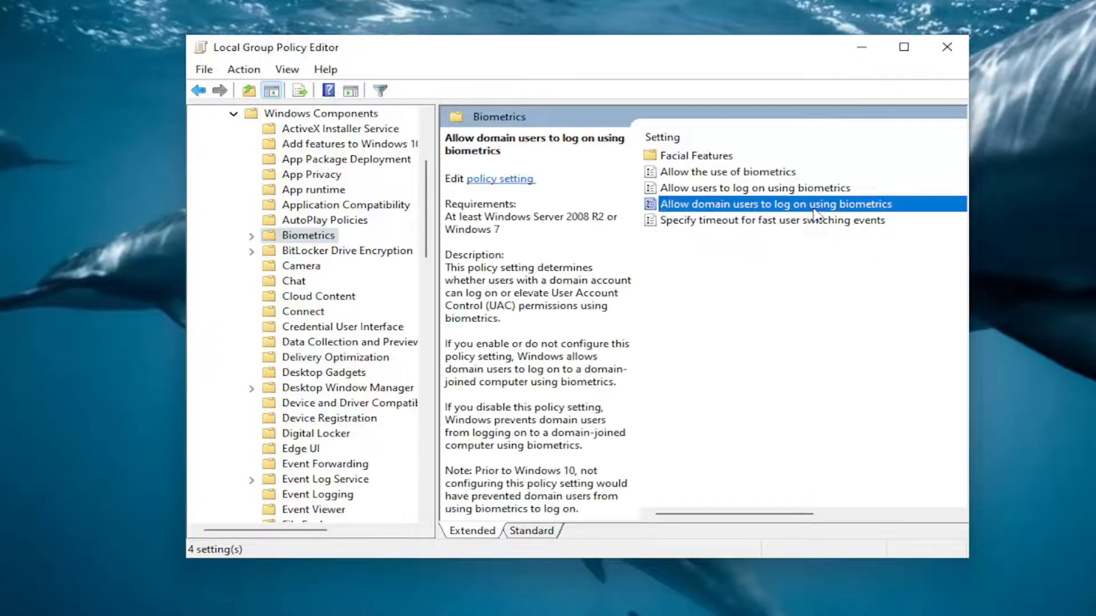
double_click(774, 203)
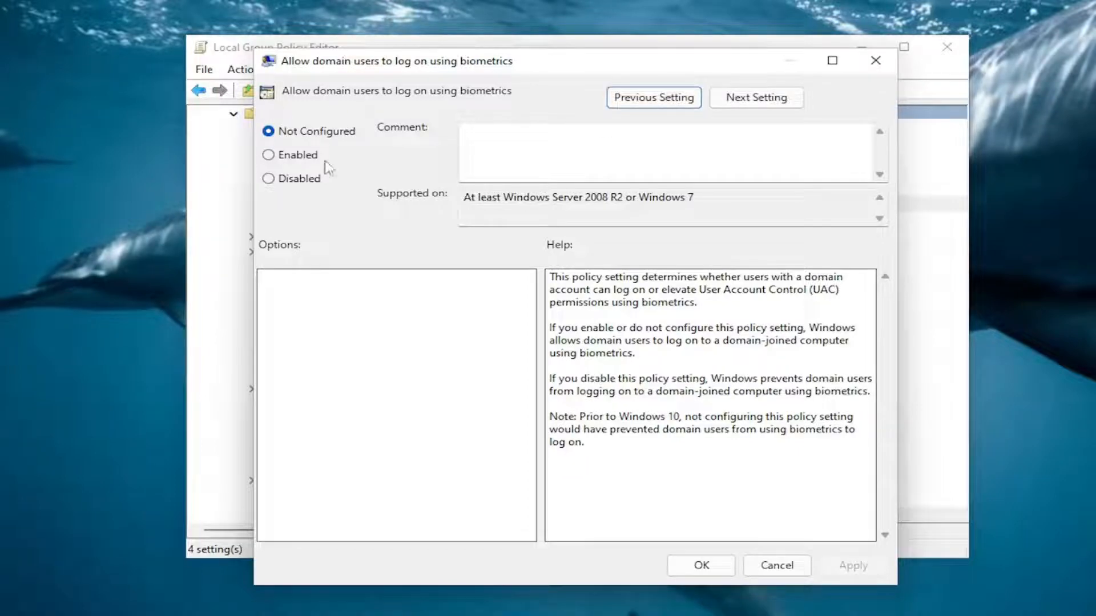
Choose Disabled for the policy and confirm with OK
left_click(267, 155)
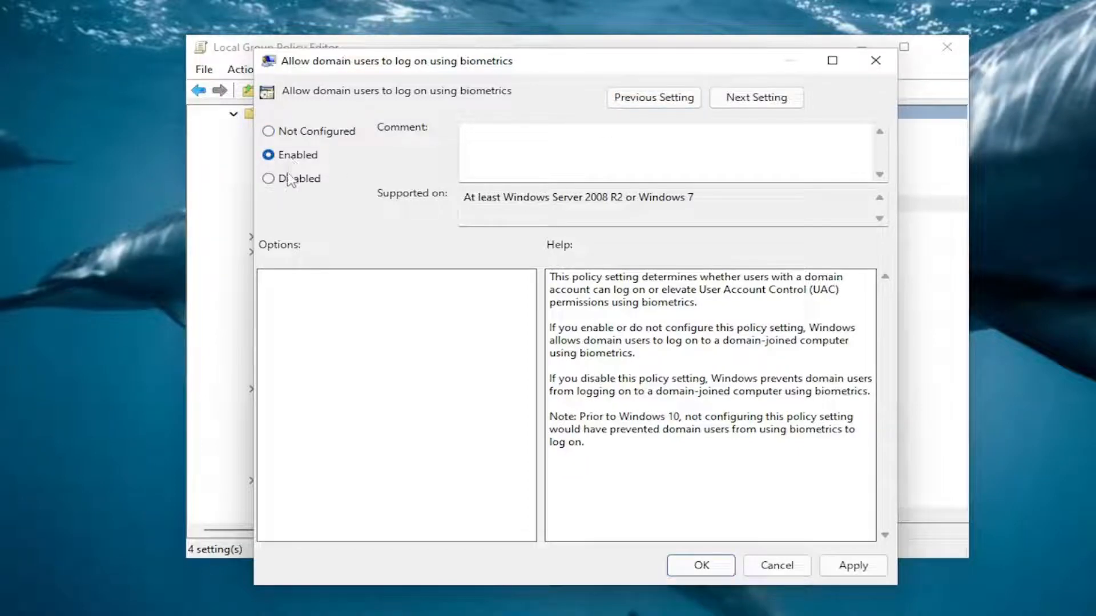
left_click(268, 178)
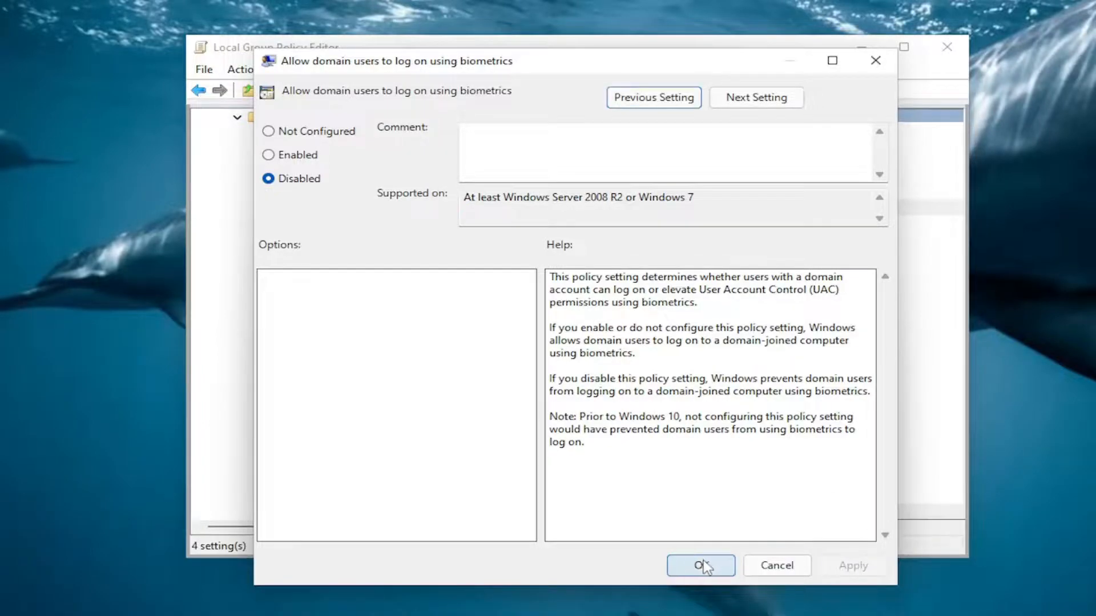
left_click(701, 565)
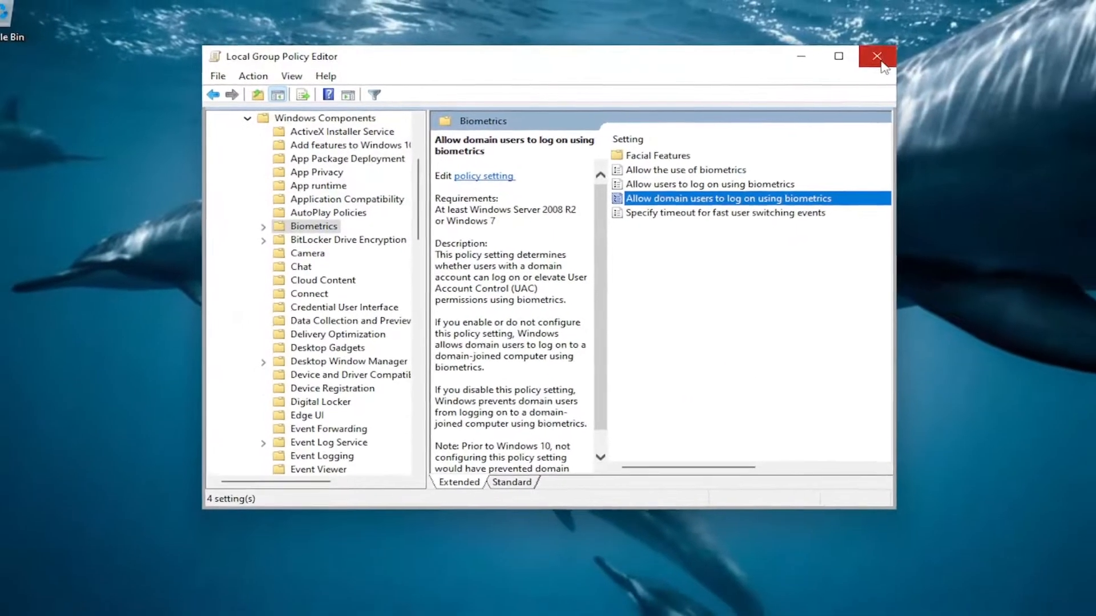
Close the editor and restart the PC from the Start button's shutdown menu
left_click(877, 56)
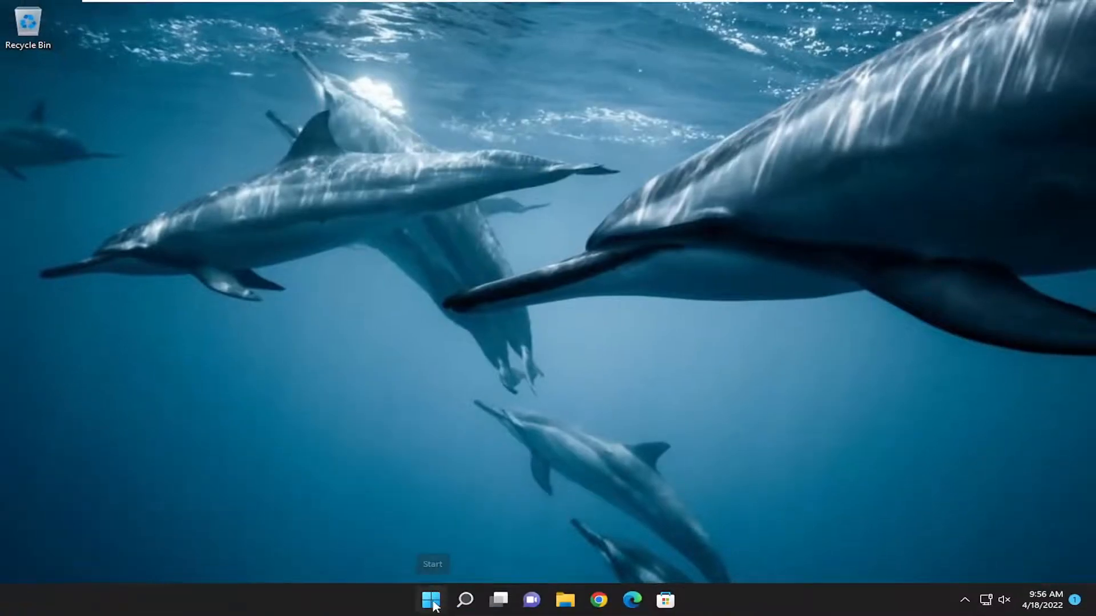
right_click(431, 600)
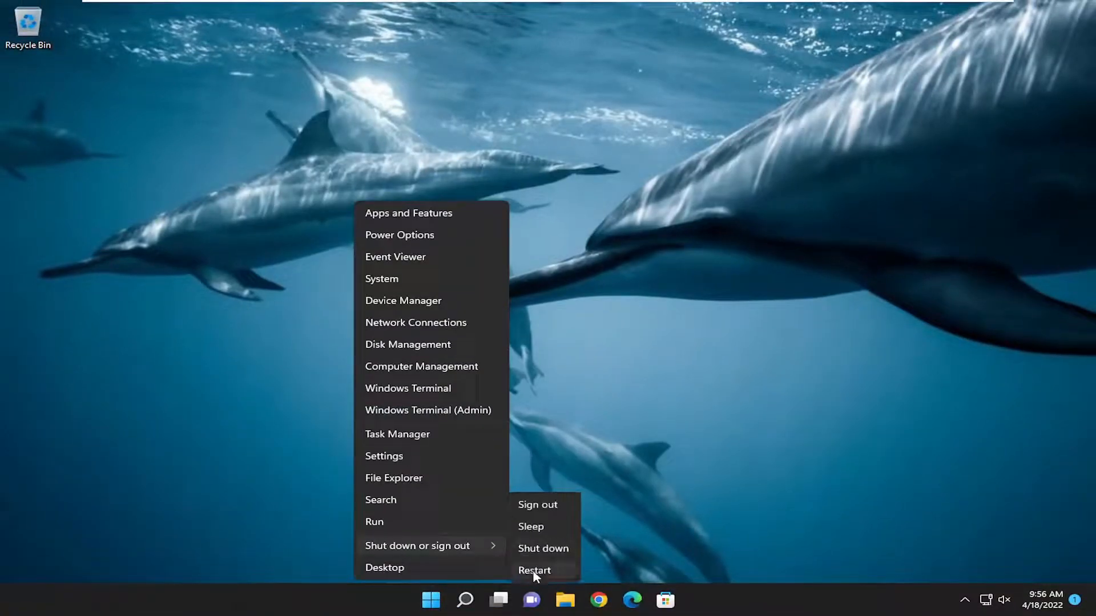
left_click(532, 571)
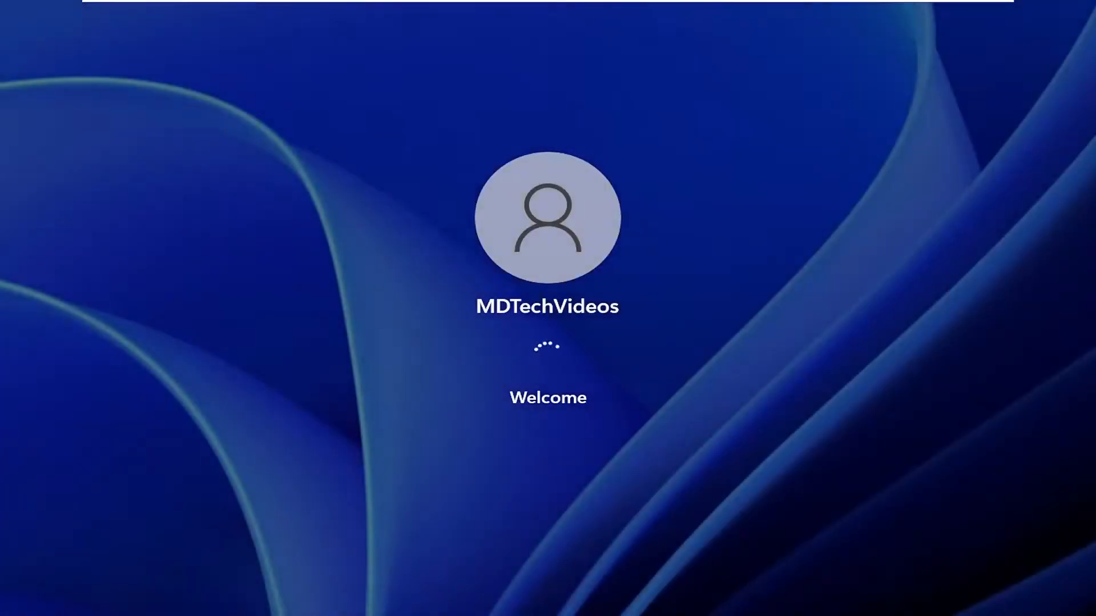